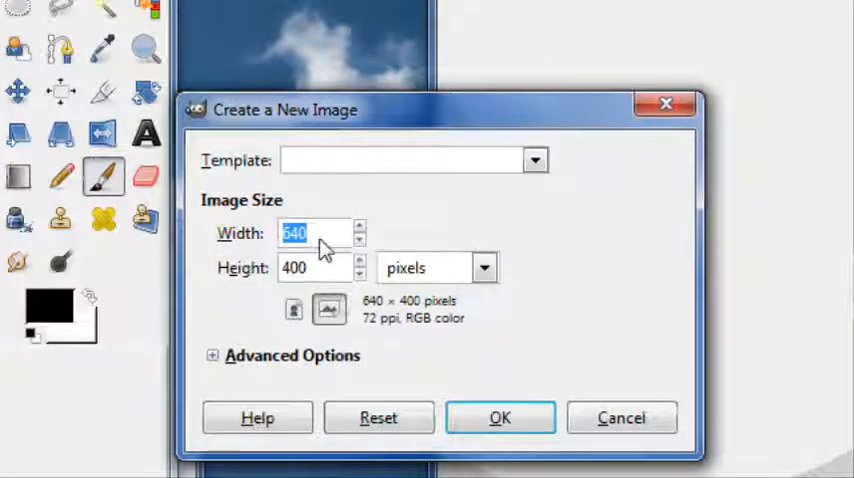
# Create a new 500×230 pixel transparent image.
pyautogui.write('500')
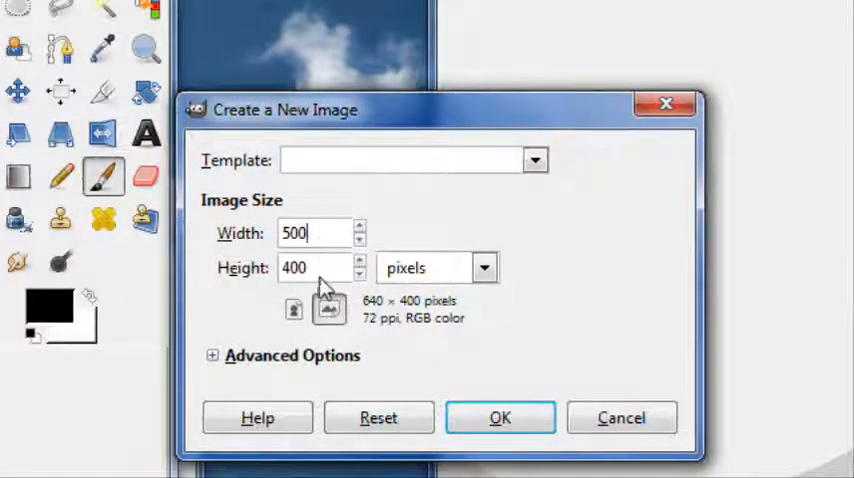
pyautogui.write('230')
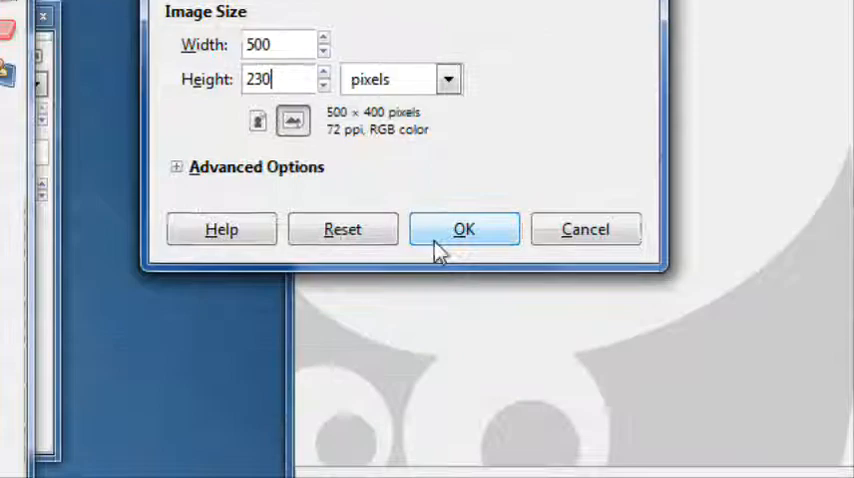
pyautogui.click(463, 229)
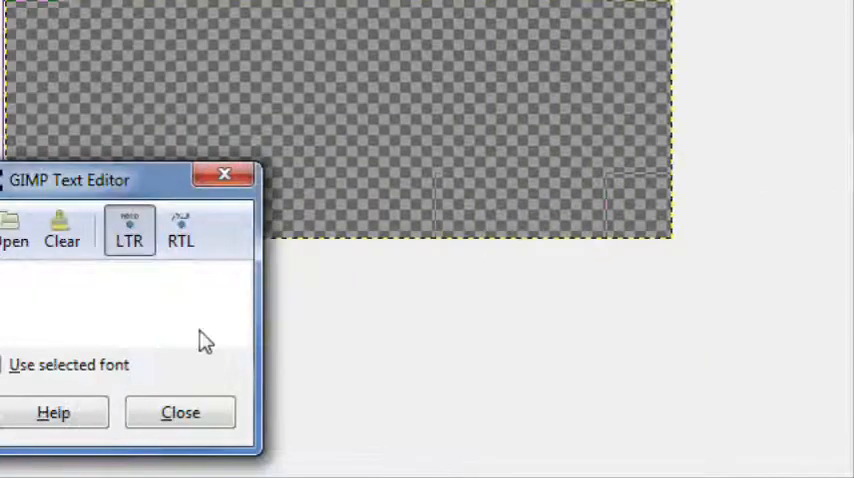
# Add the text GIMP in Sans Bold at 185 px with letter spacing -16.
pyautogui.write('GIMP')
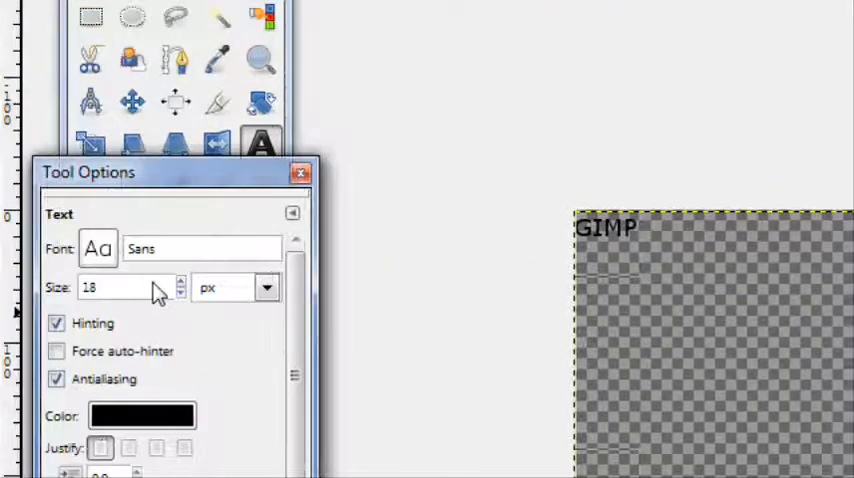
pyautogui.click(97, 248)
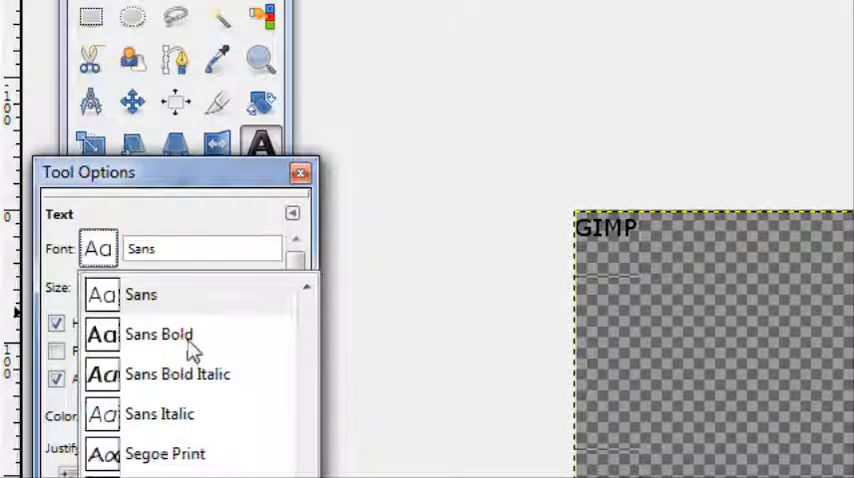
pyautogui.click(158, 334)
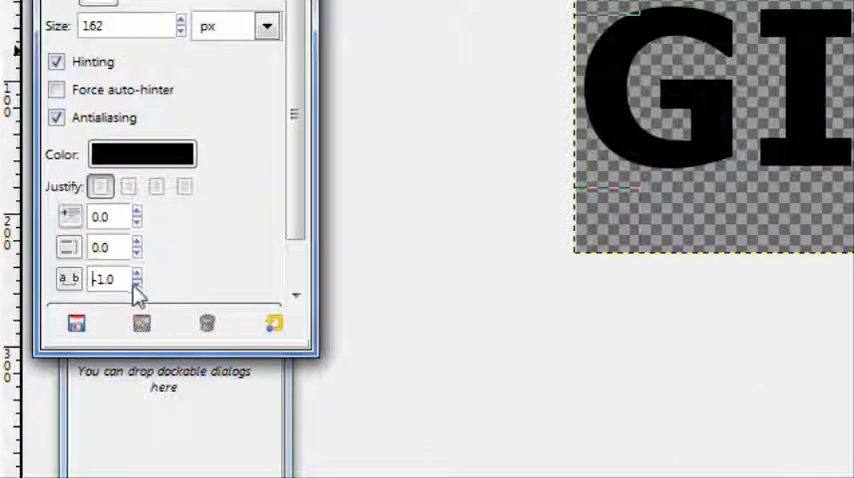
pyautogui.click(137, 285)
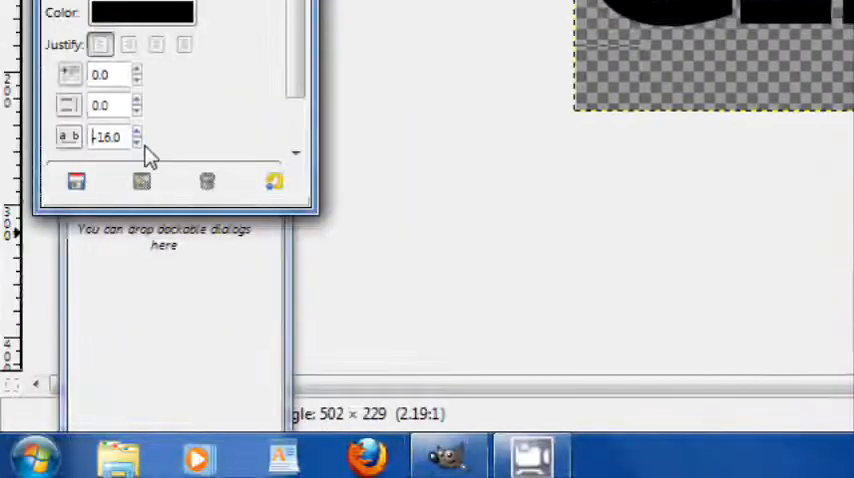
pyautogui.click(137, 143)
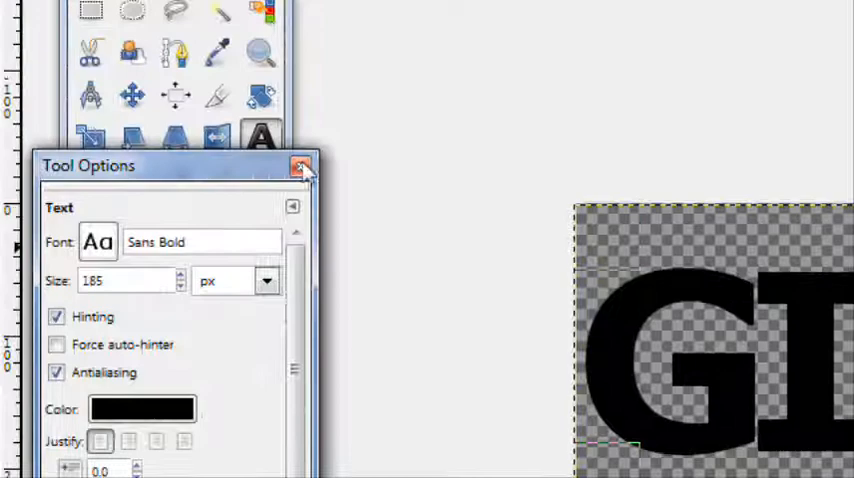
pyautogui.click(302, 166)
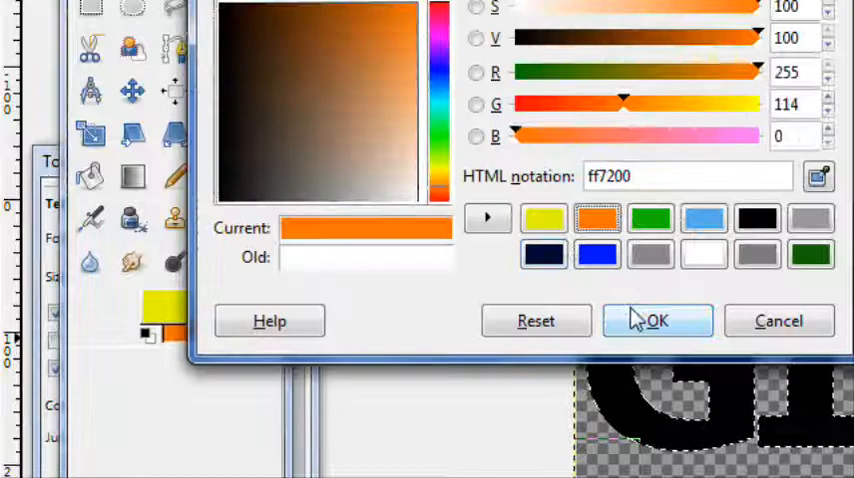
# Set orange ff7200 as the background colour for the yellow-to-orange gradient fill.
pyautogui.click(657, 320)
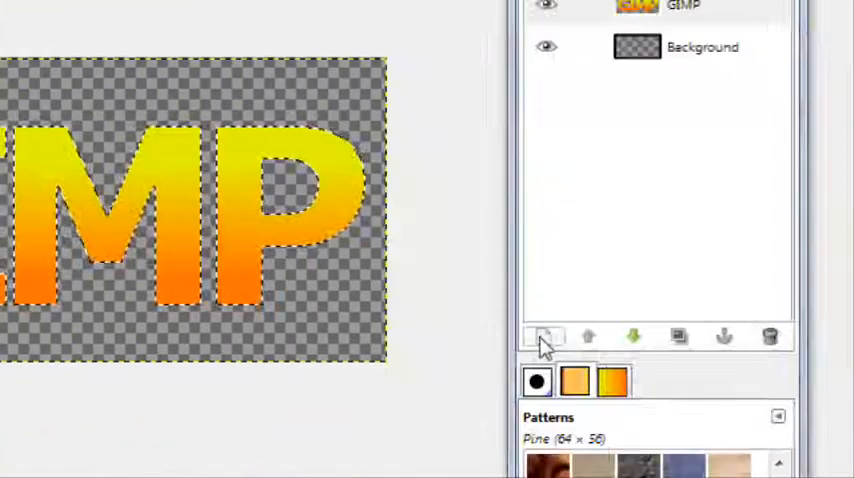
# Add a new layer and grow the letter selection for a black outline.
pyautogui.click(544, 336)
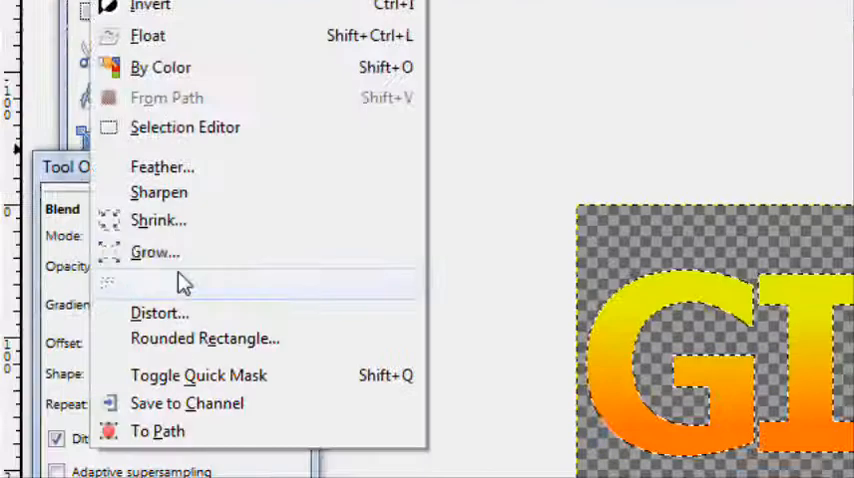
pyautogui.click(154, 252)
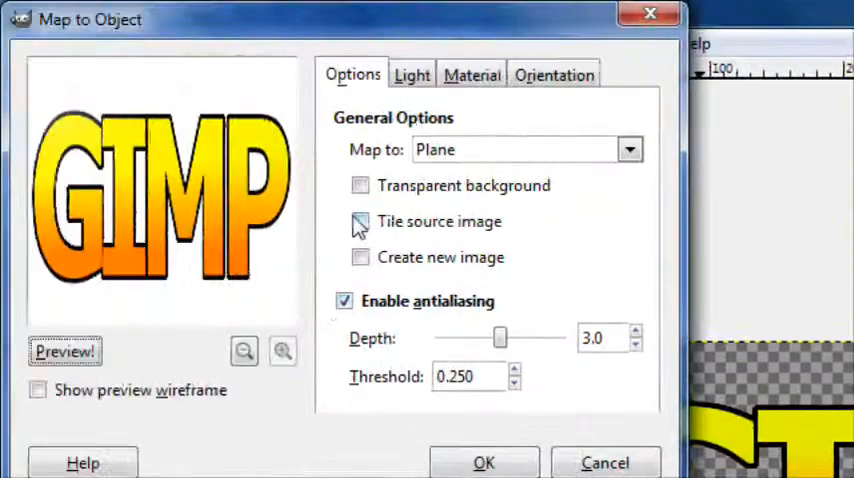
# Map the lettering to a plane with transparent background, wireframe preview and Y rotation about -62.
pyautogui.click(360, 185)
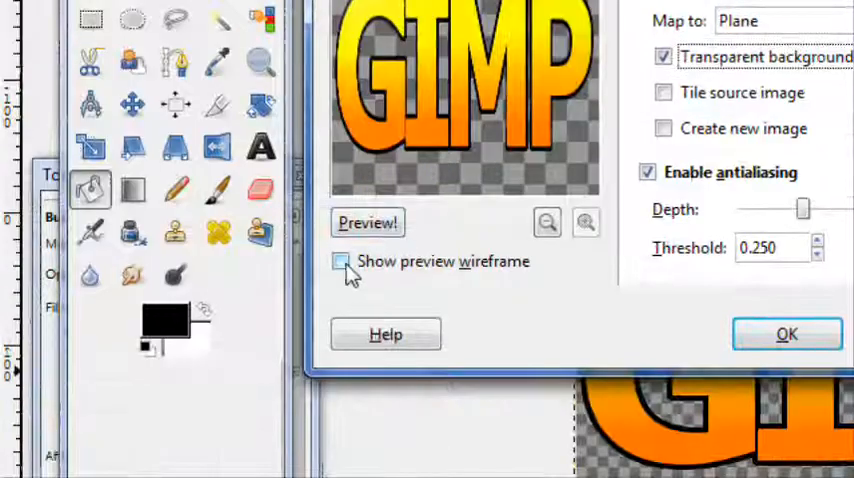
pyautogui.click(341, 261)
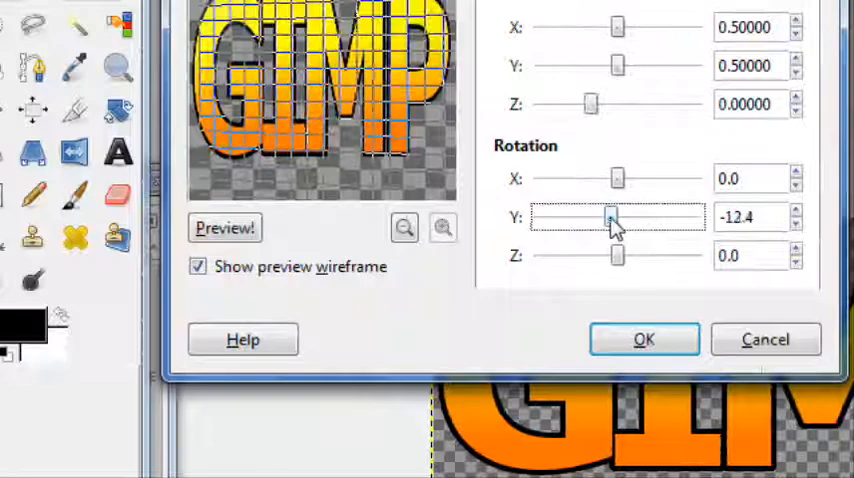
pyautogui.moveTo(615, 217); pyautogui.dragTo(456, 217)
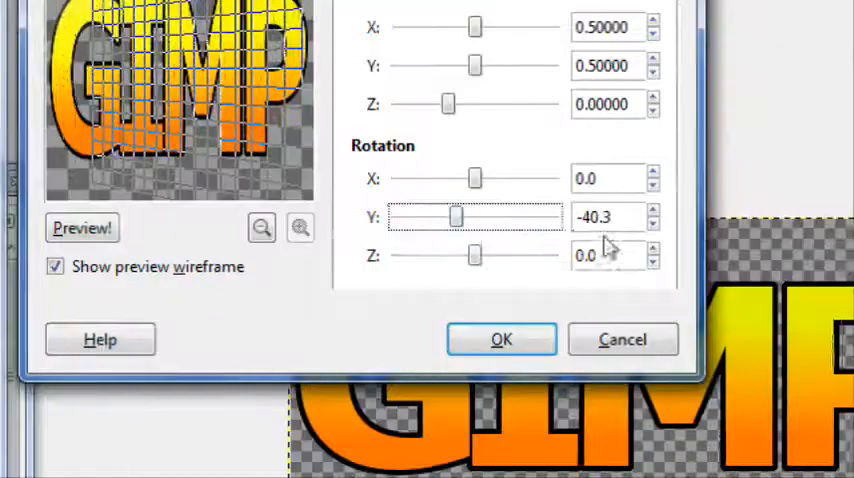
pyautogui.tripleClick(600, 217)
pyautogui.write('-62.1')
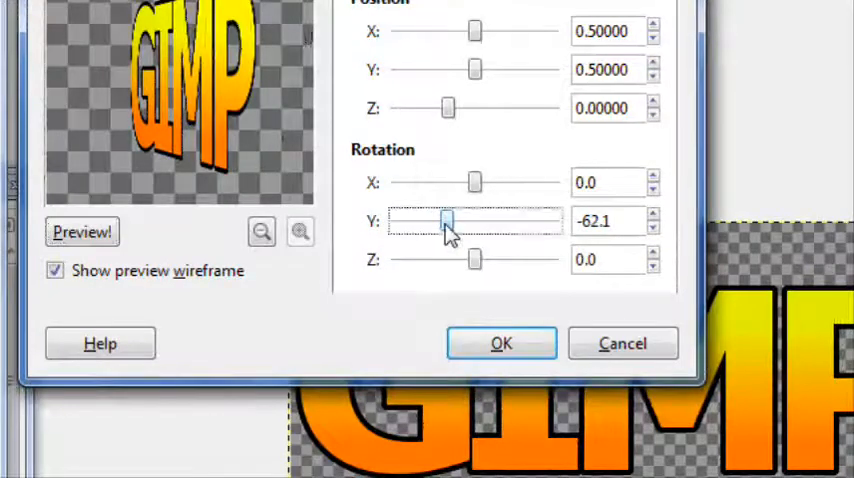
pyautogui.moveTo(447, 221); pyautogui.dragTo(455, 221)
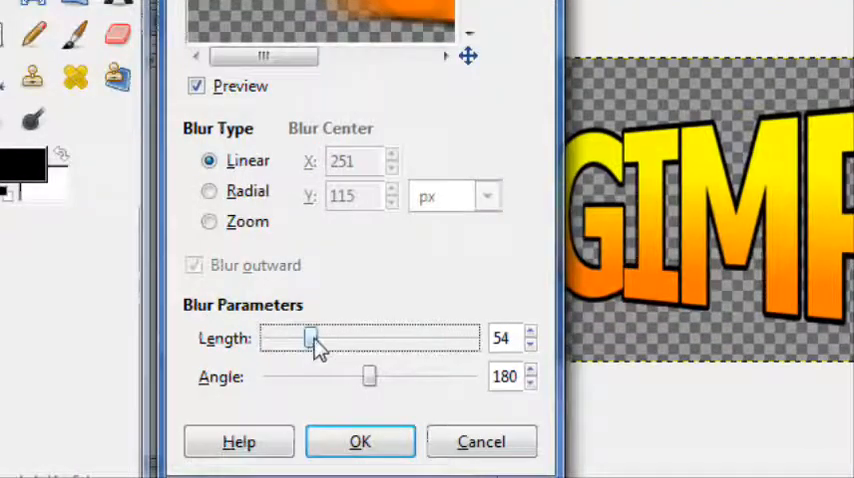
# Apply a linear motion blur of length 44 at angle 180 to the lettering.
pyautogui.moveTo(313, 338); pyautogui.dragTo(303, 347)
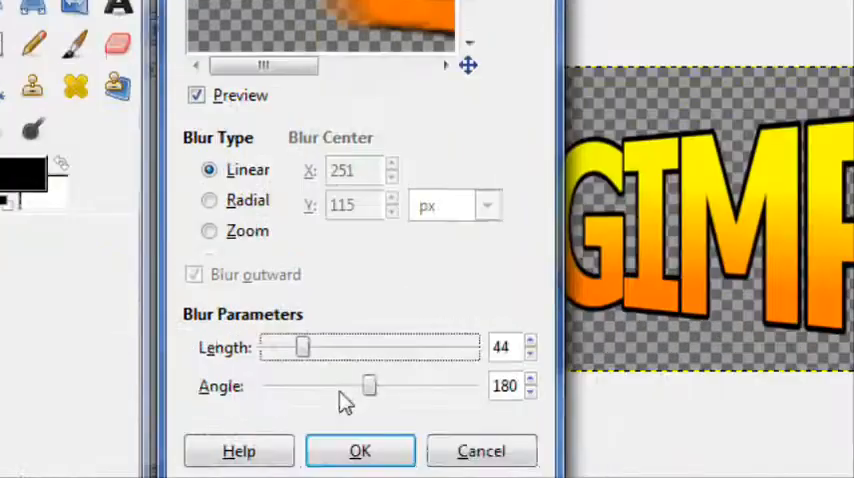
pyautogui.click(360, 451)
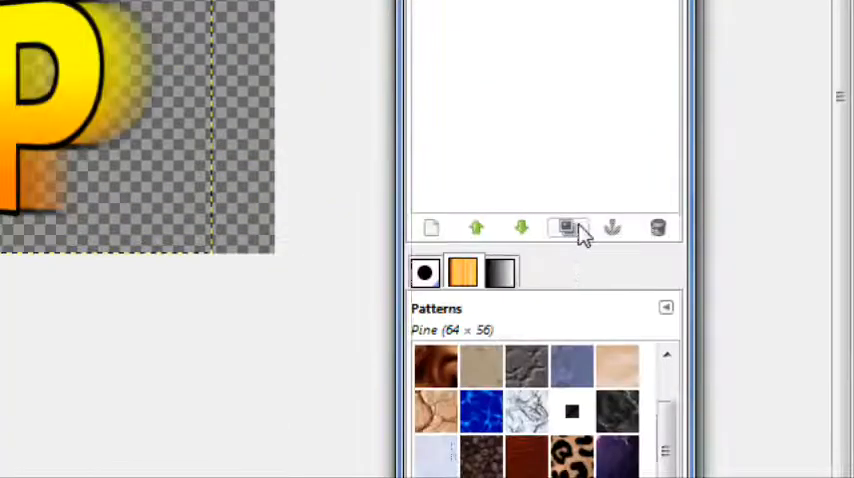
# Duplicate the blurred layer several times and merge visible layers into one.
pyautogui.click(568, 228)
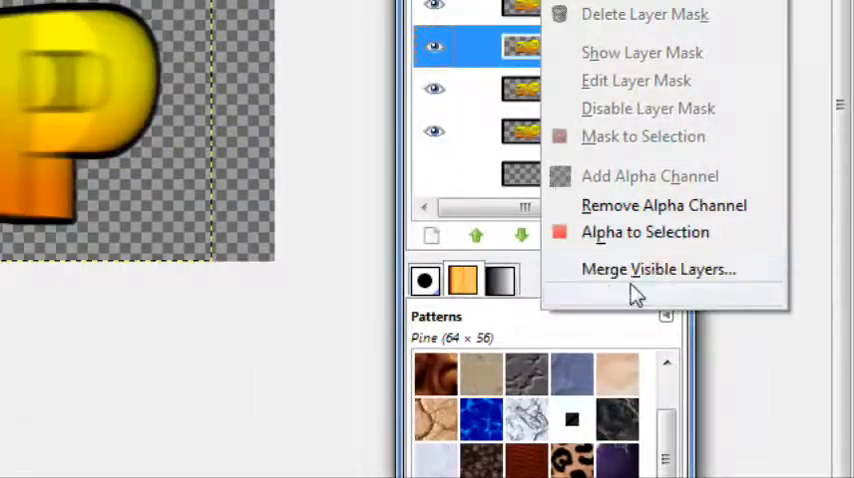
pyautogui.click(657, 268)
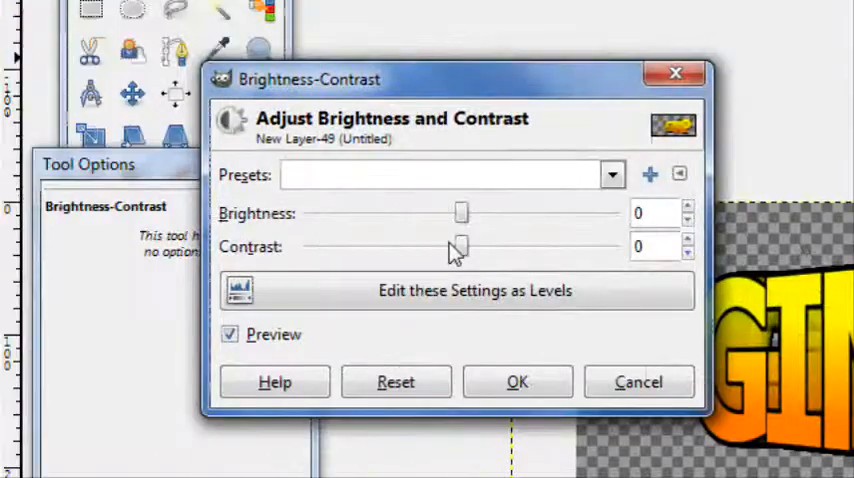
# Darken the extrusion layer with Brightness -108 and Contrast 21.
pyautogui.moveTo(460, 213); pyautogui.dragTo(372, 213)
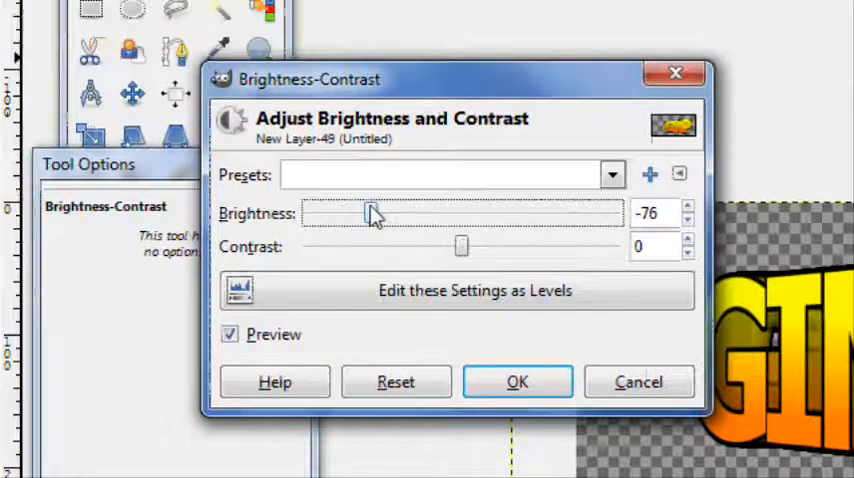
pyautogui.moveTo(375, 213); pyautogui.dragTo(312, 213)
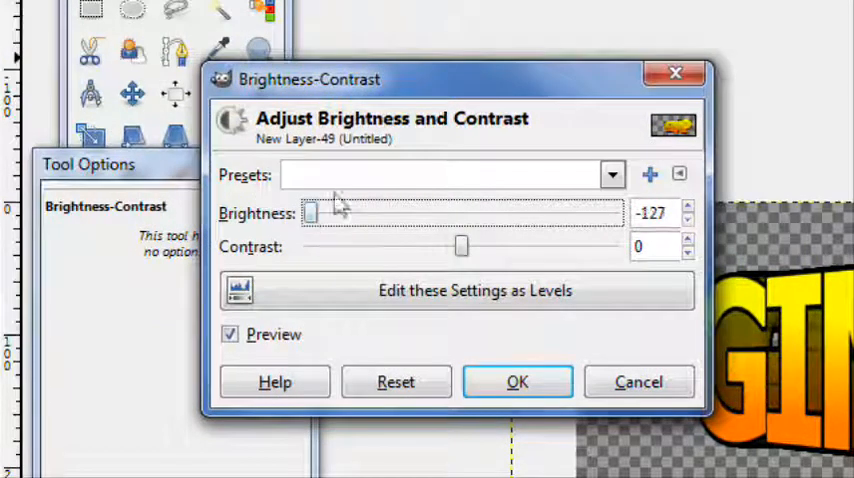
pyautogui.moveTo(311, 213); pyautogui.dragTo(320, 213)
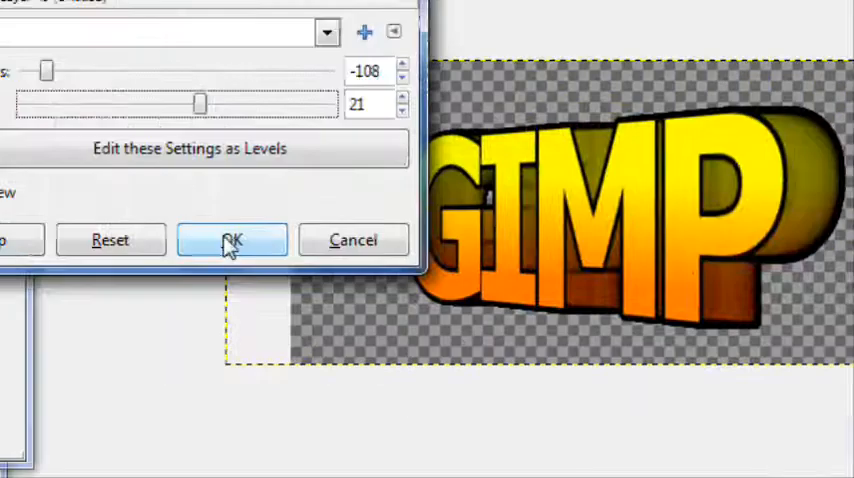
pyautogui.click(232, 240)
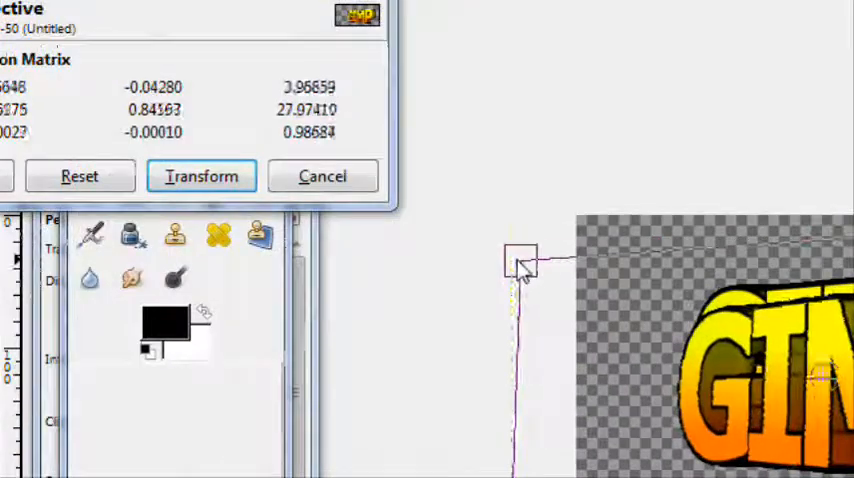
# Skew the lettering with the Perspective tool so it leans back, and apply the transform.
pyautogui.click(201, 176)
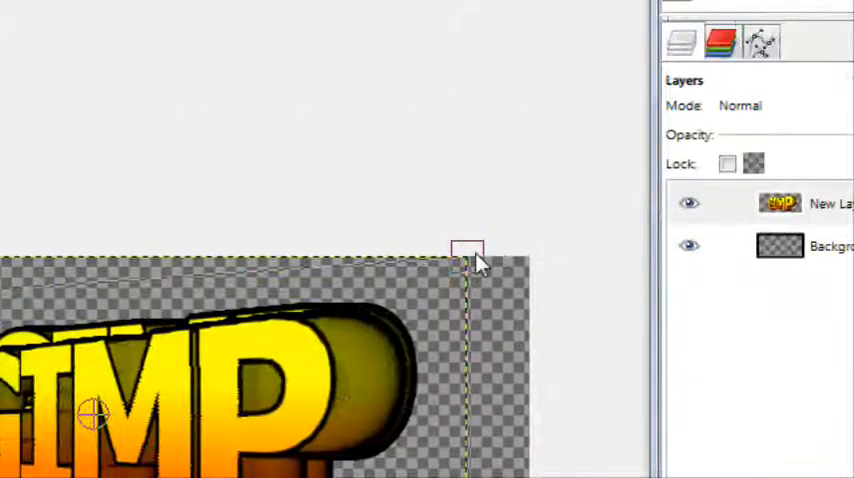
pyautogui.moveTo(467, 248); pyautogui.dragTo(487, 232)
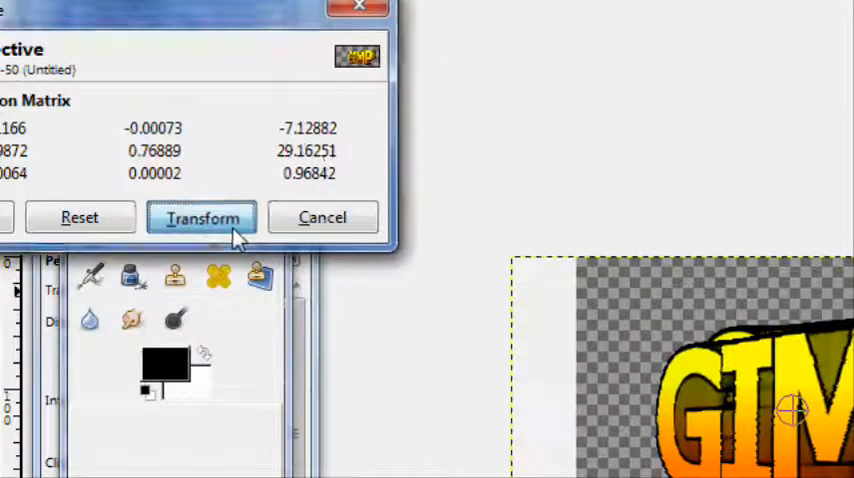
pyautogui.click(202, 217)
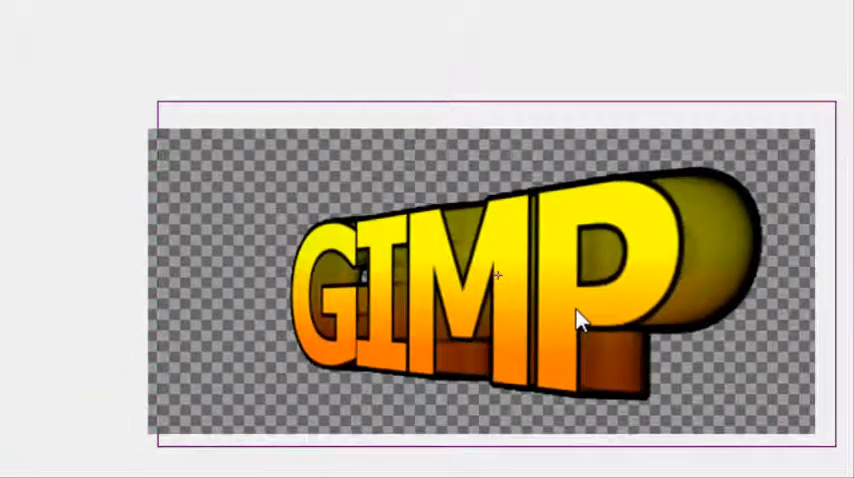